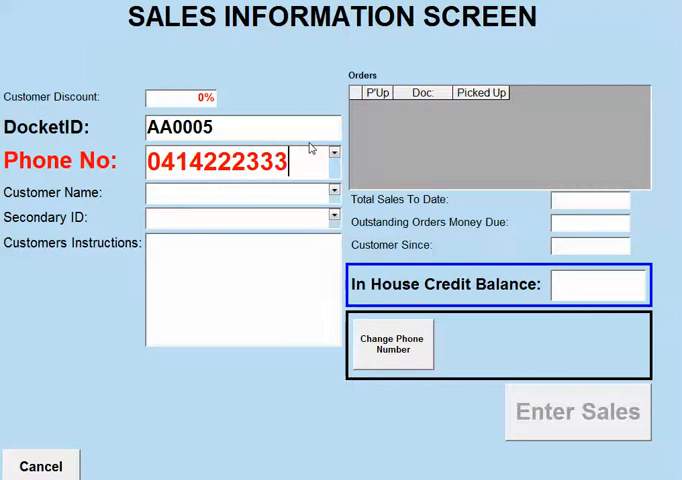
click(391, 344)
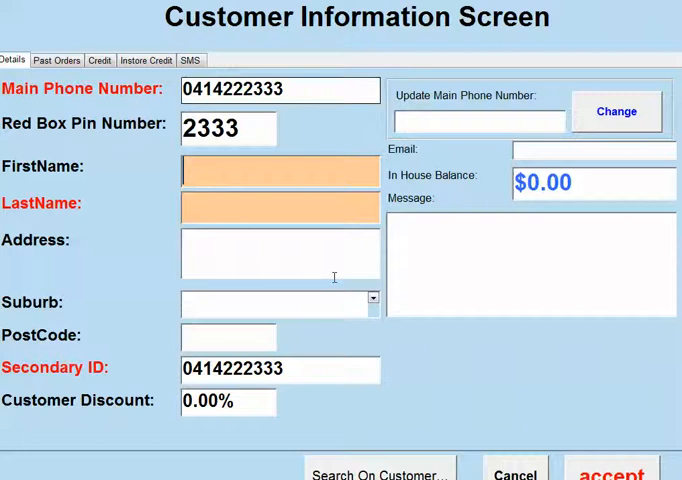
Save the new customer as Test Test and start entering garments for them
text(Test)
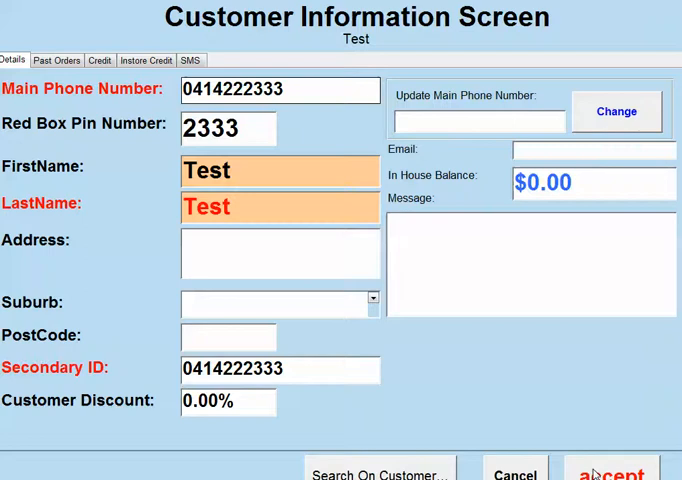
click(611, 470)
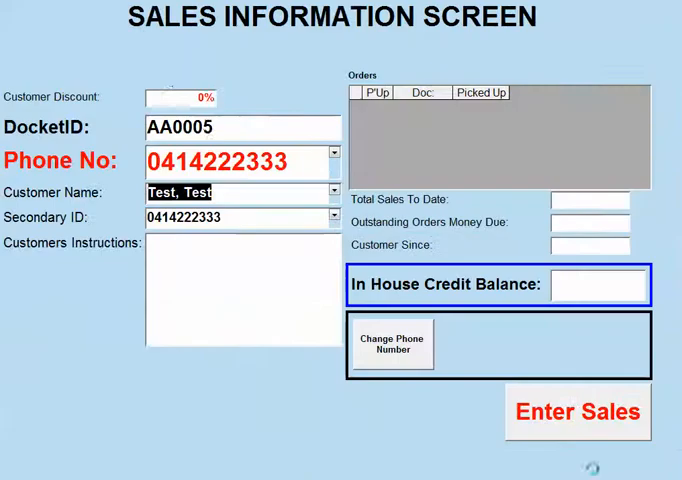
click(577, 411)
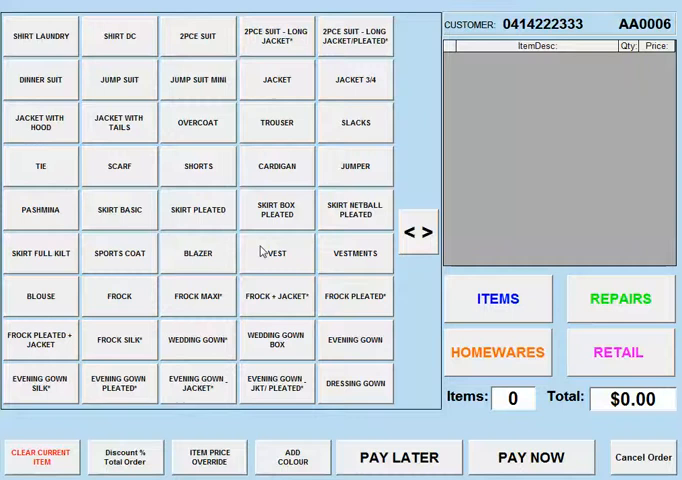
Add a 3/4 jacket and a scarf ($30.10 total) and print order AA0006 as pay later
click(354, 79)
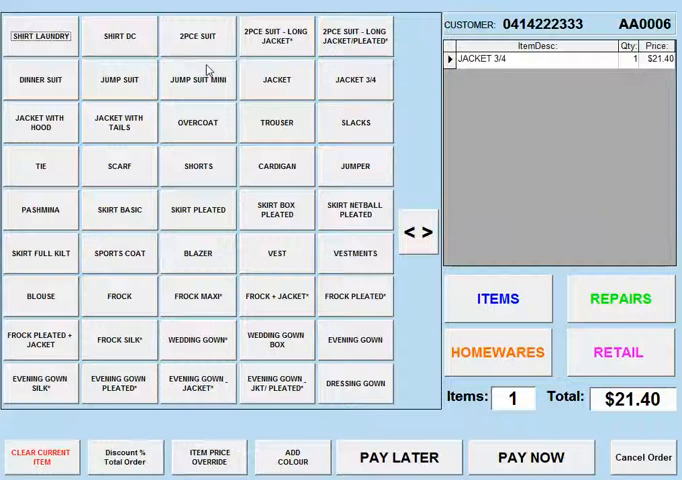
click(118, 165)
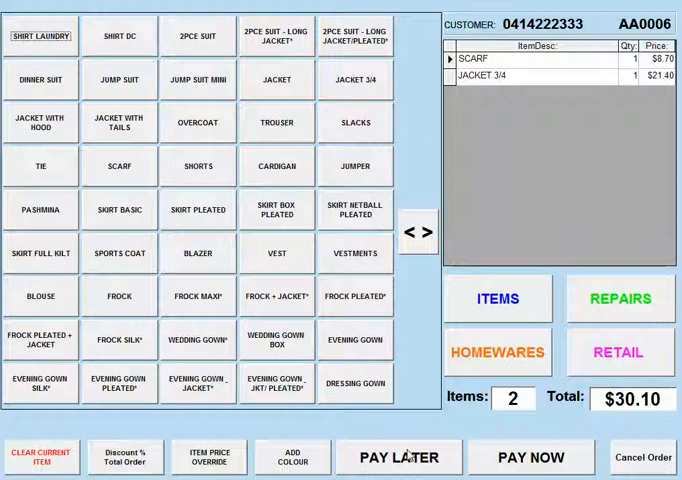
click(398, 456)
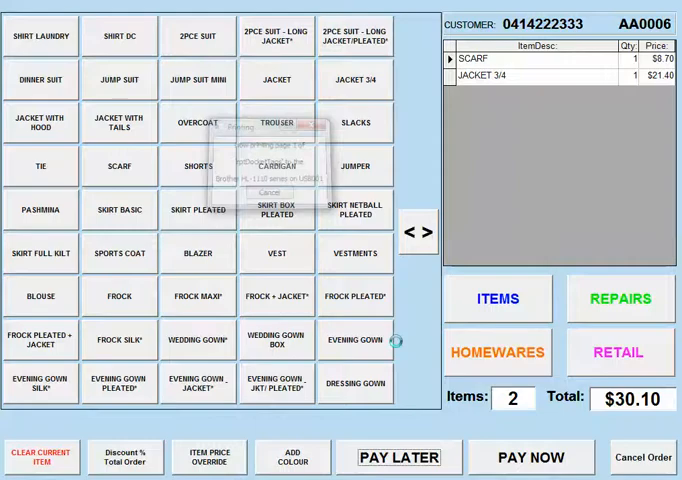